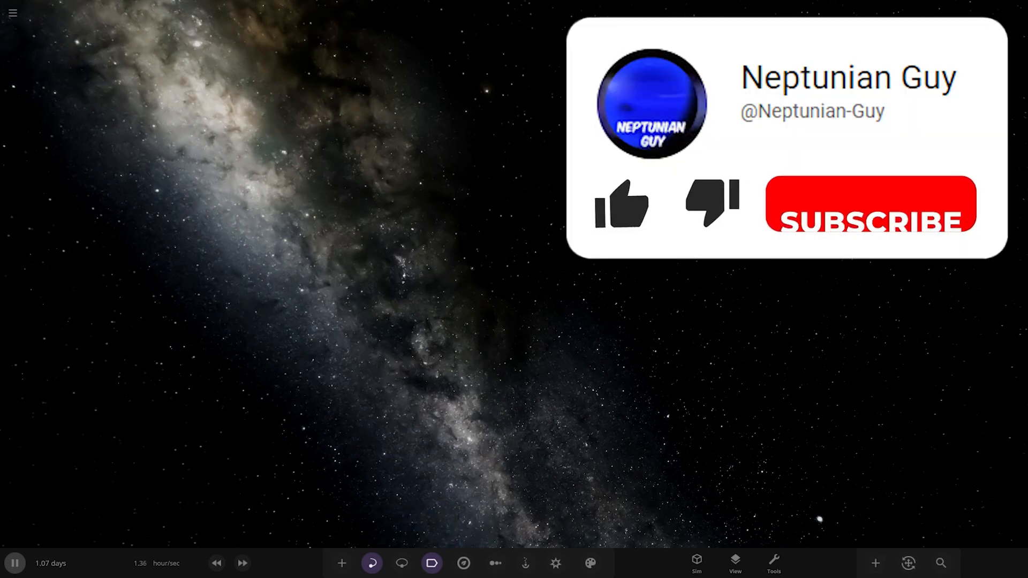
- Open the saved simulations library to list the user's own sims, including Varunian_System
left_click(622, 203)
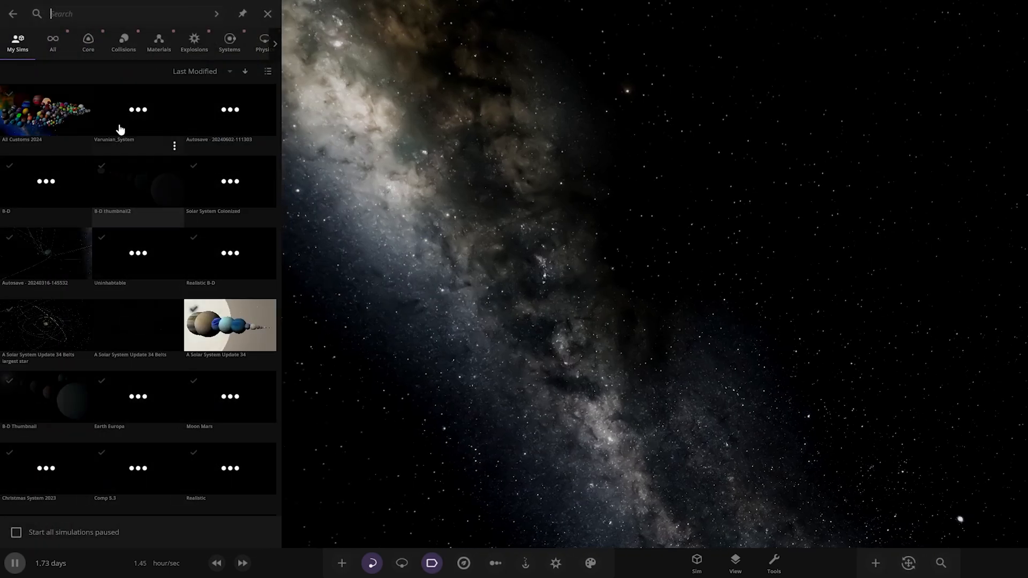
mouse_move(122, 118)
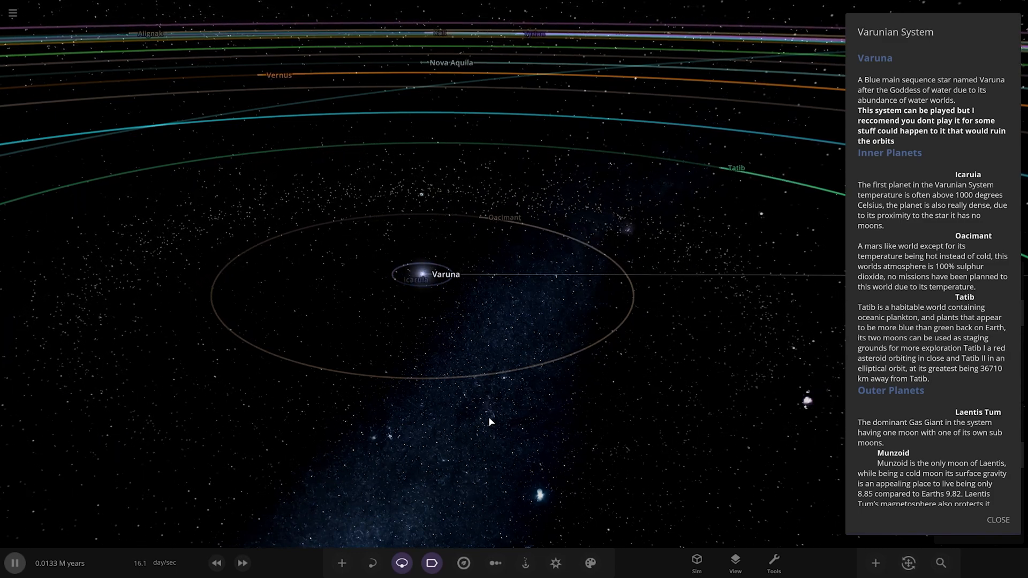
- Pause the simulation and zoom in on the reddish planet Oacimant
left_click(14, 563)
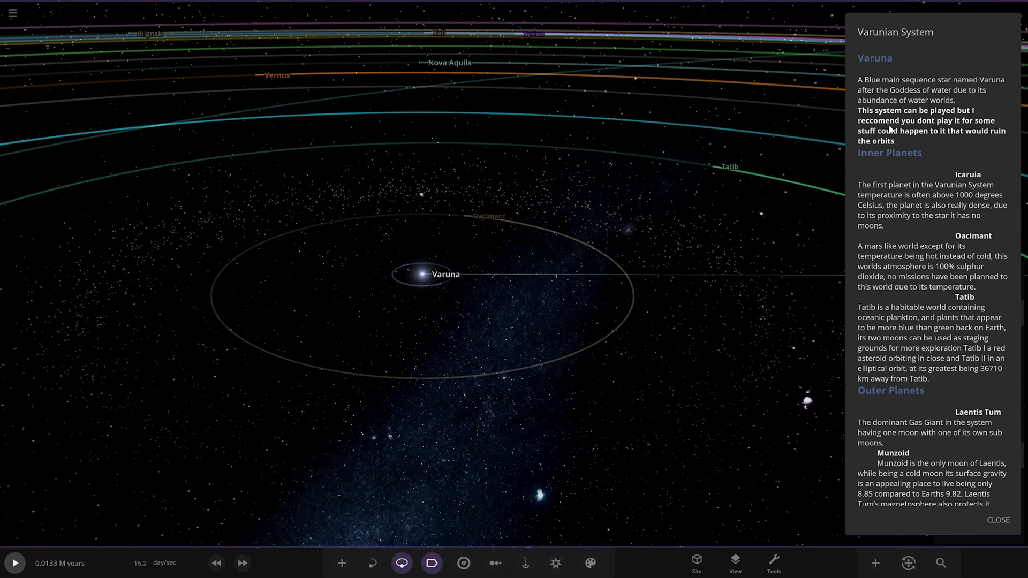
scroll("down", 3)
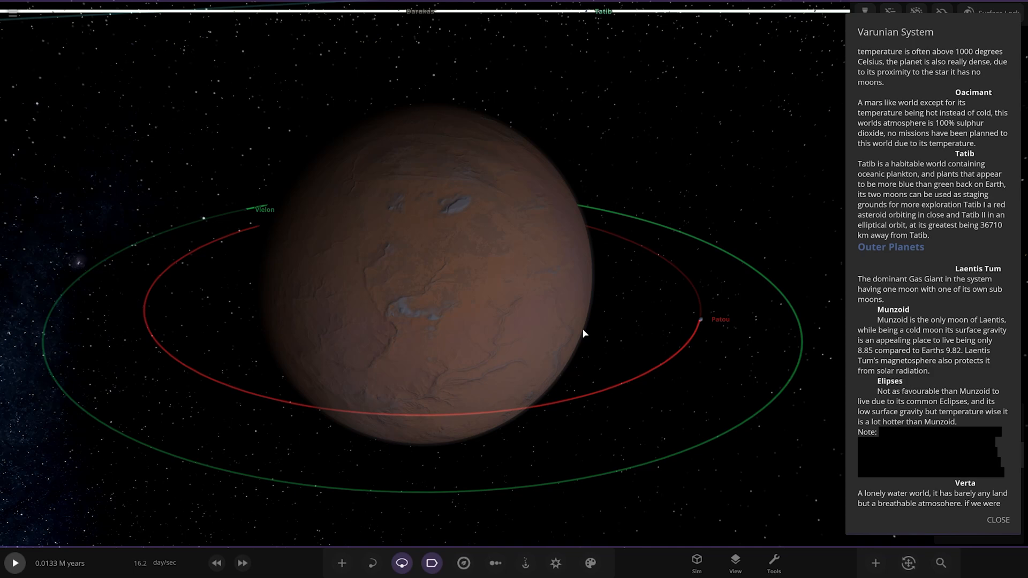
mouse_move(707, 324)
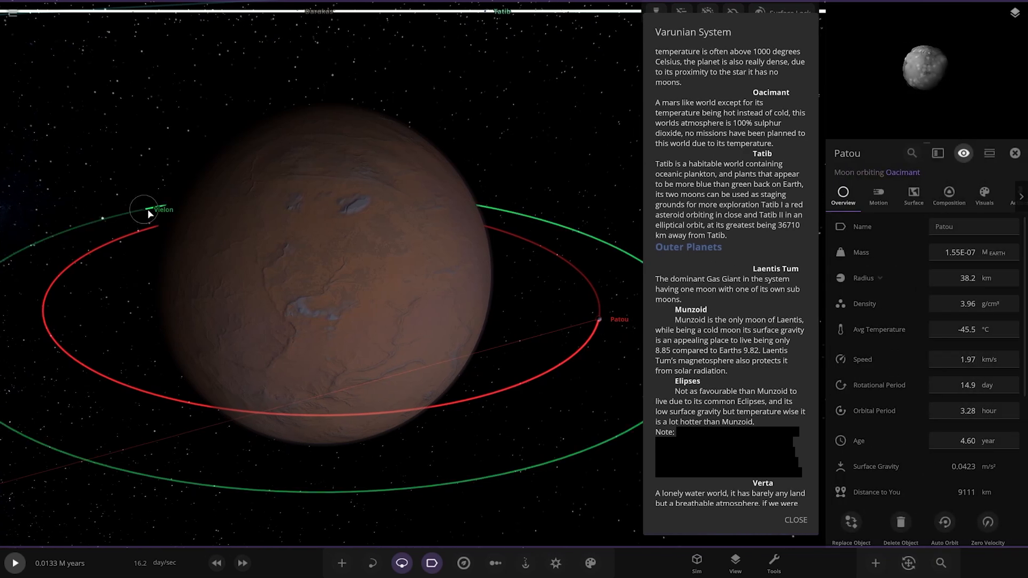
- Select Oacimant's moon Vielon to inspect it
left_click(144, 210)
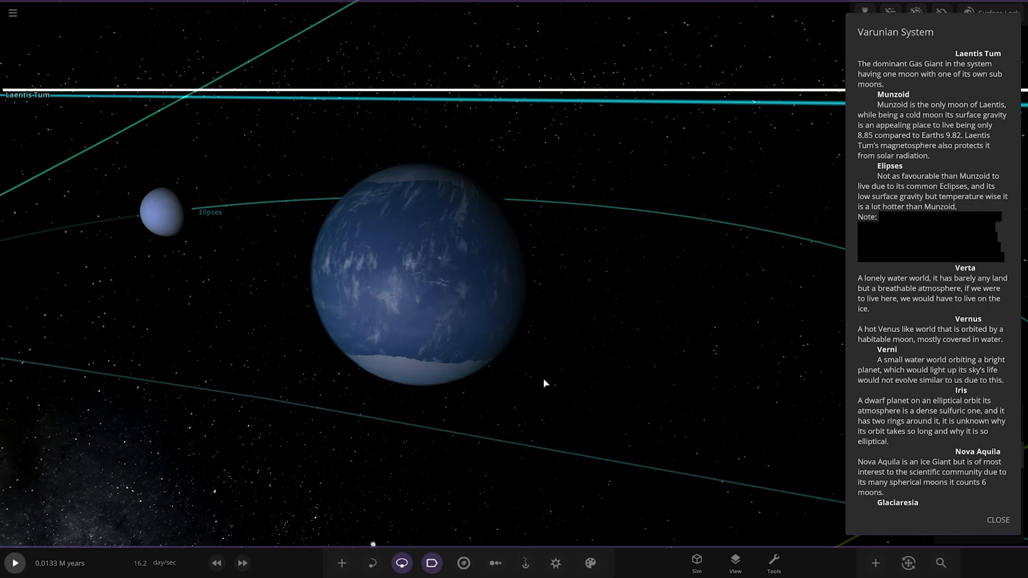
mouse_move(188, 205)
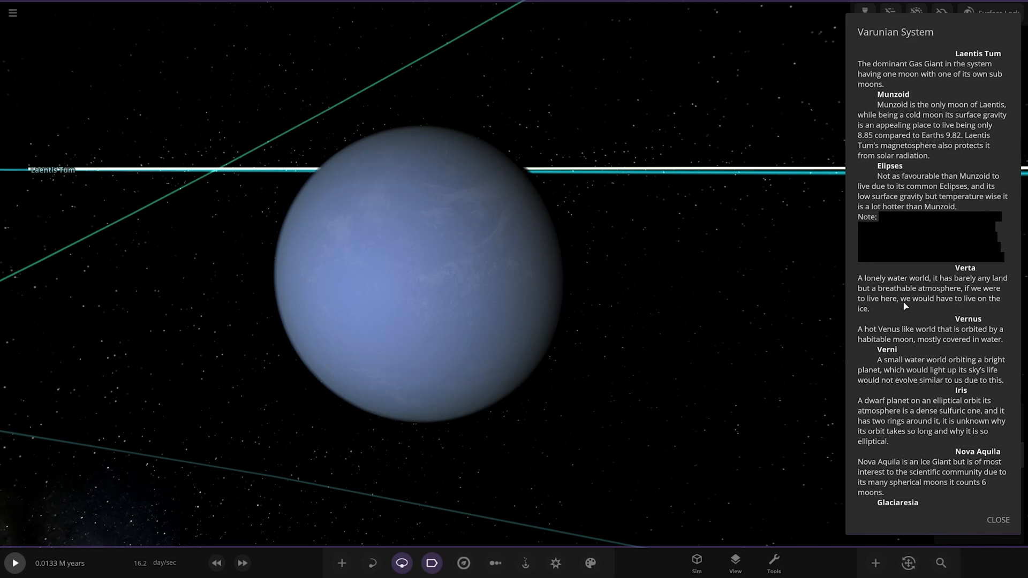
- Enter the text 'You can do this after you've viewed the system but if you land on the moon…'
type("You can do this after you've viewed the system but if you land on the moon you can see the eclipses theres two that can happen one where munzoid eclipses the sun and one where the gas giant does")
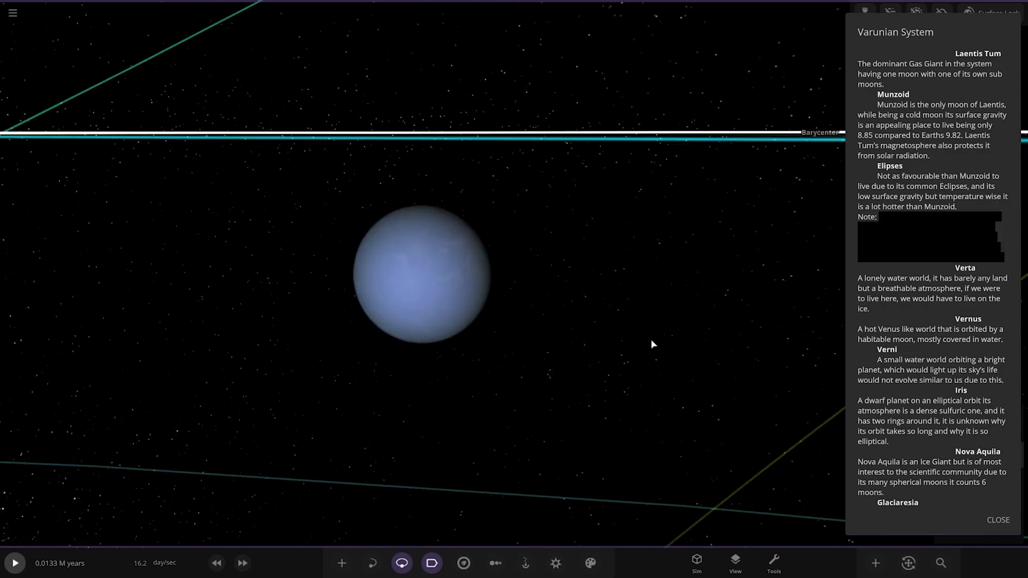
- Select Ellipses, toggle pause, lower the speed to an hour per second, then pause
scroll("down", 3)
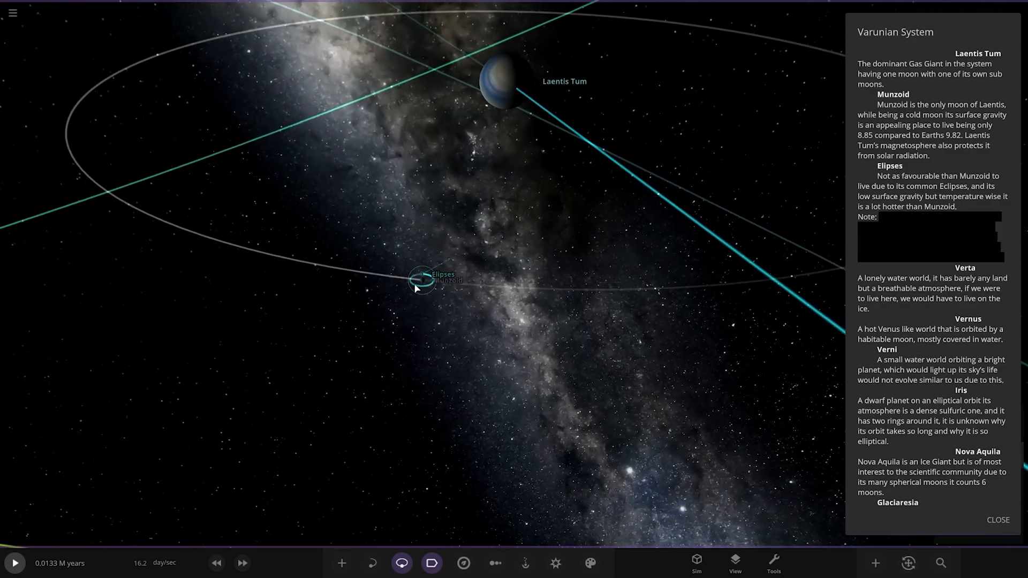
left_click(14, 563)
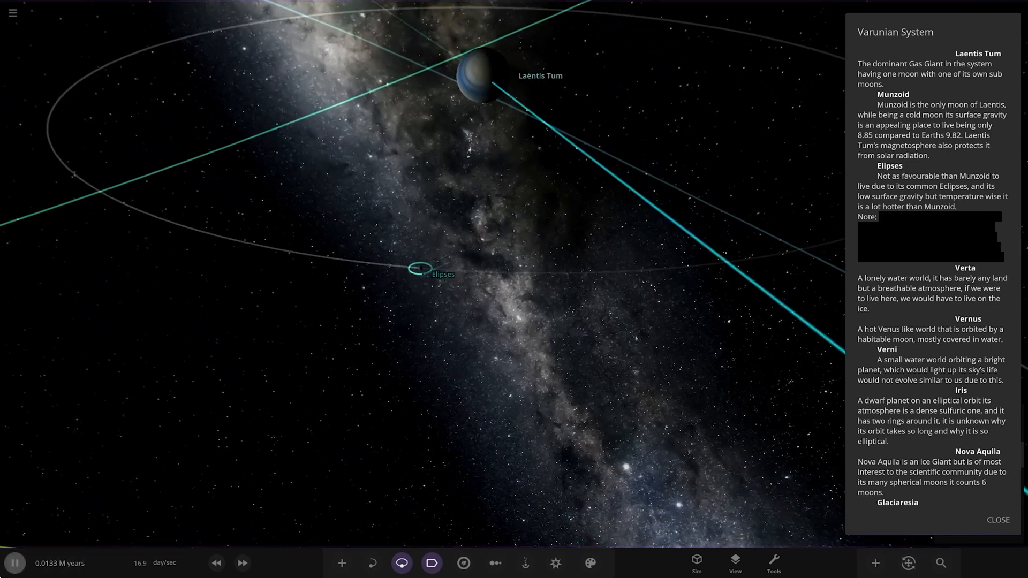
left_click(15, 563)
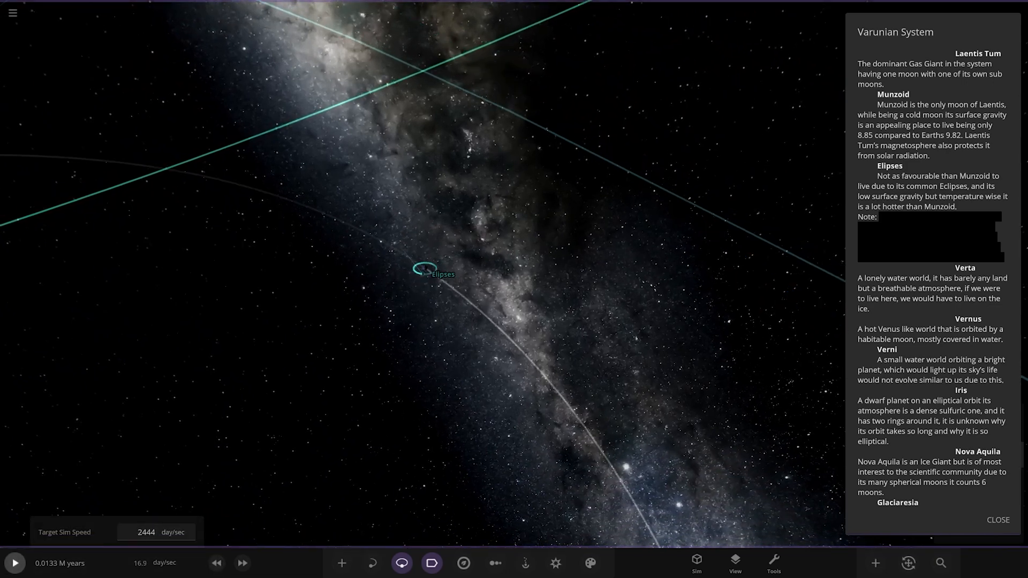
left_click(217, 563)
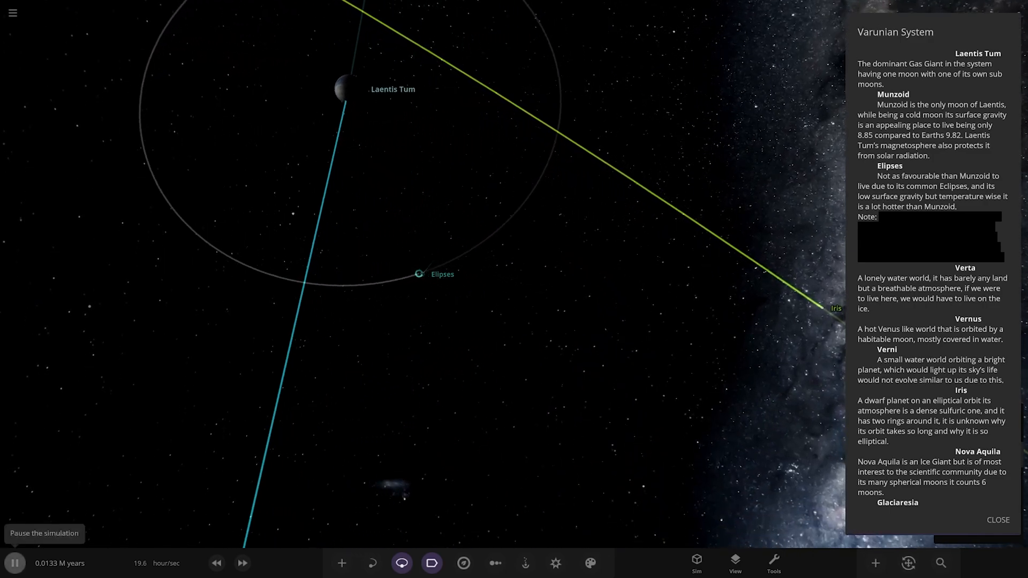
left_click(14, 563)
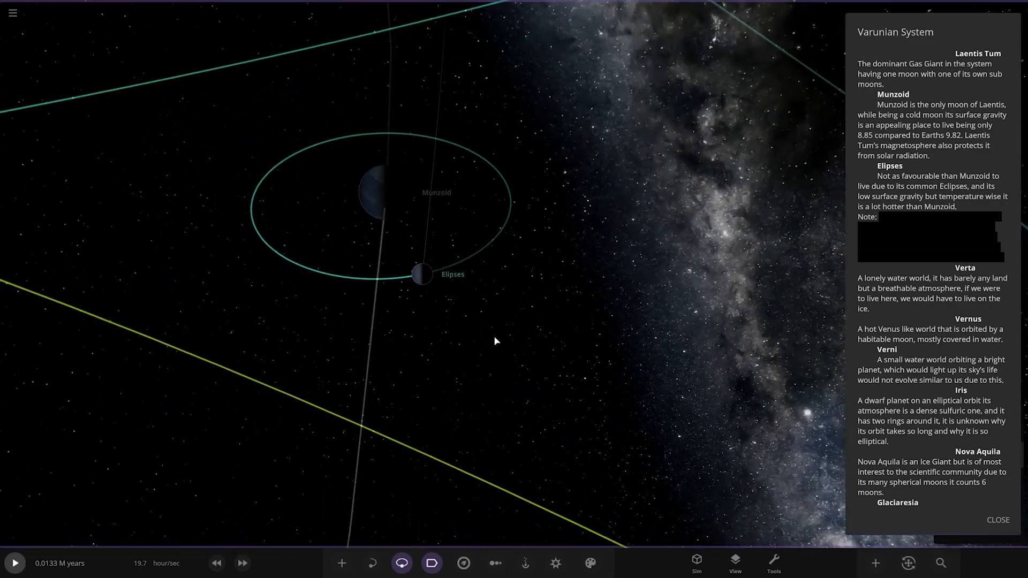
- Set Ellipses' true anomaly to -52.8° in its Motion properties and orbit the view
left_click(419, 275)
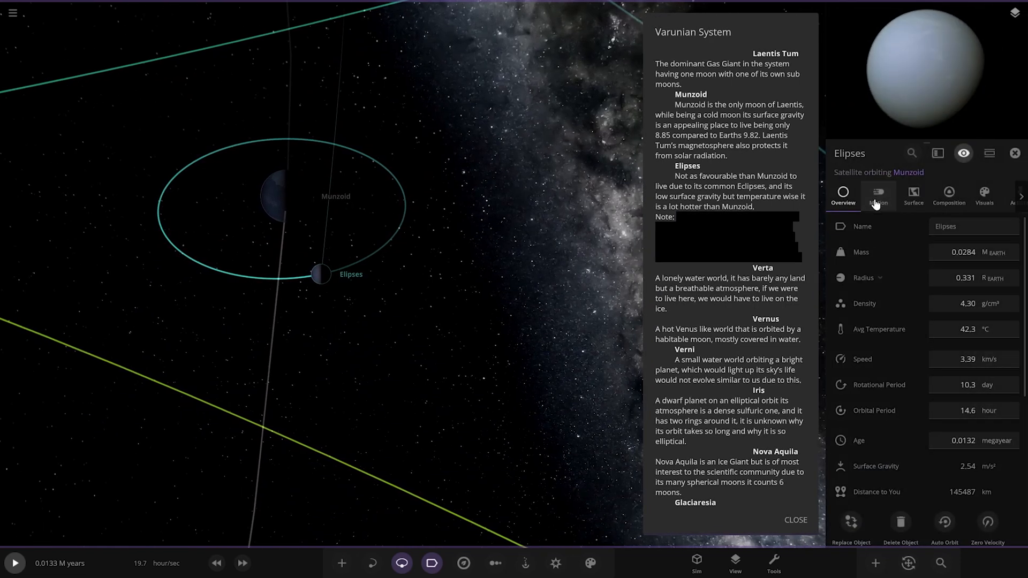
left_click(878, 195)
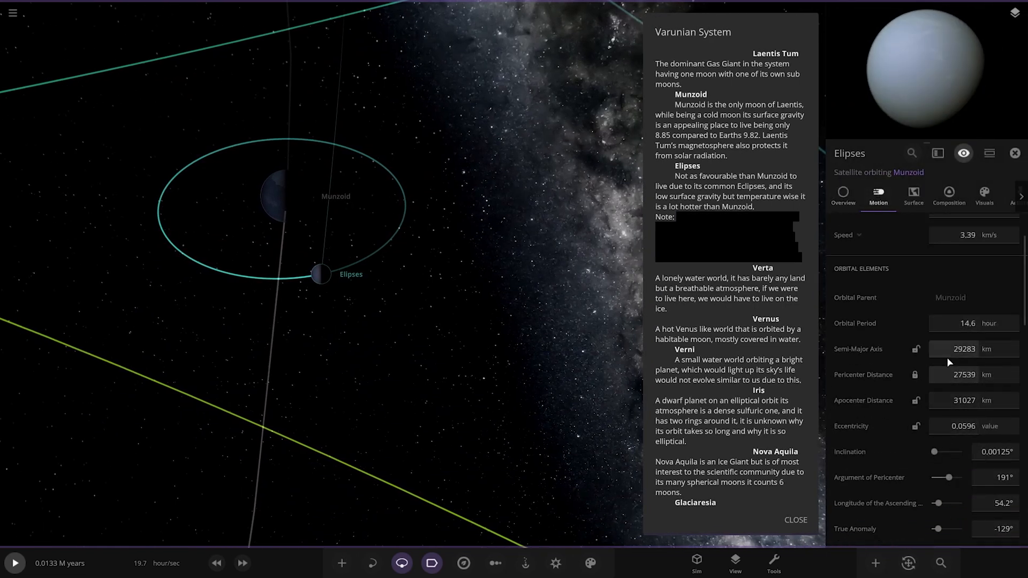
scroll("down", 3)
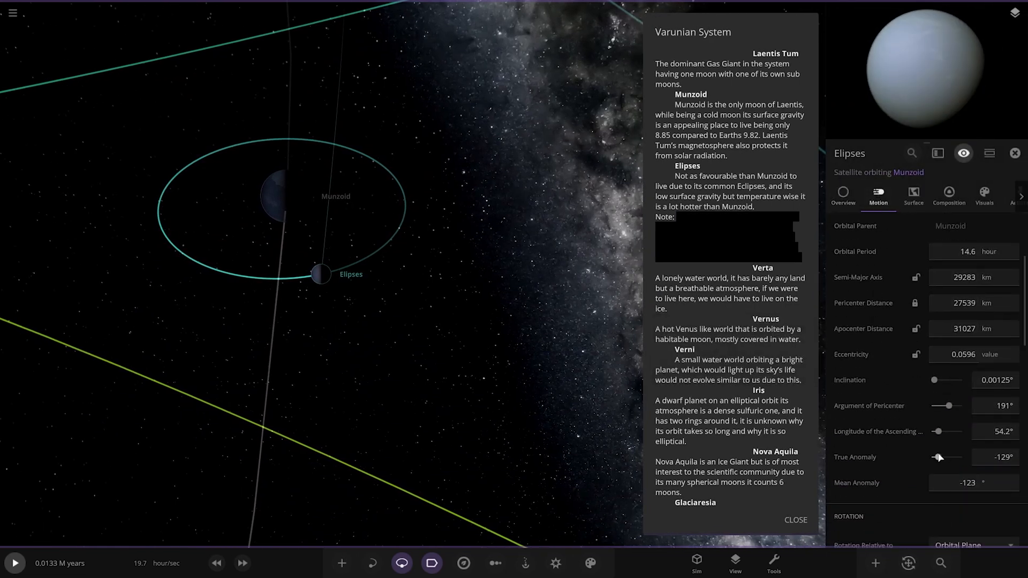
left_click_drag(938, 458, 947, 458)
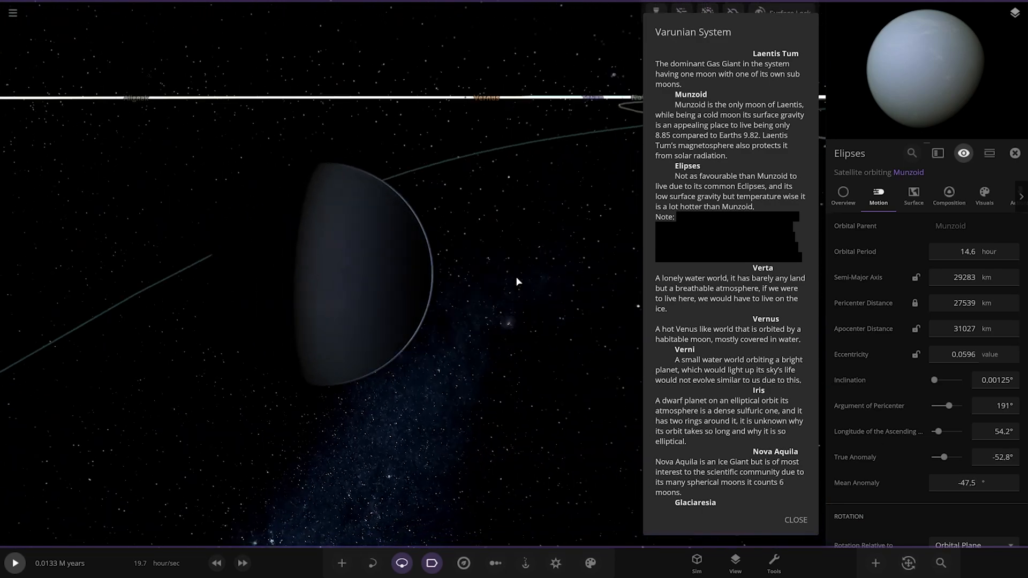
left_click_drag(517, 283, 363, 243)
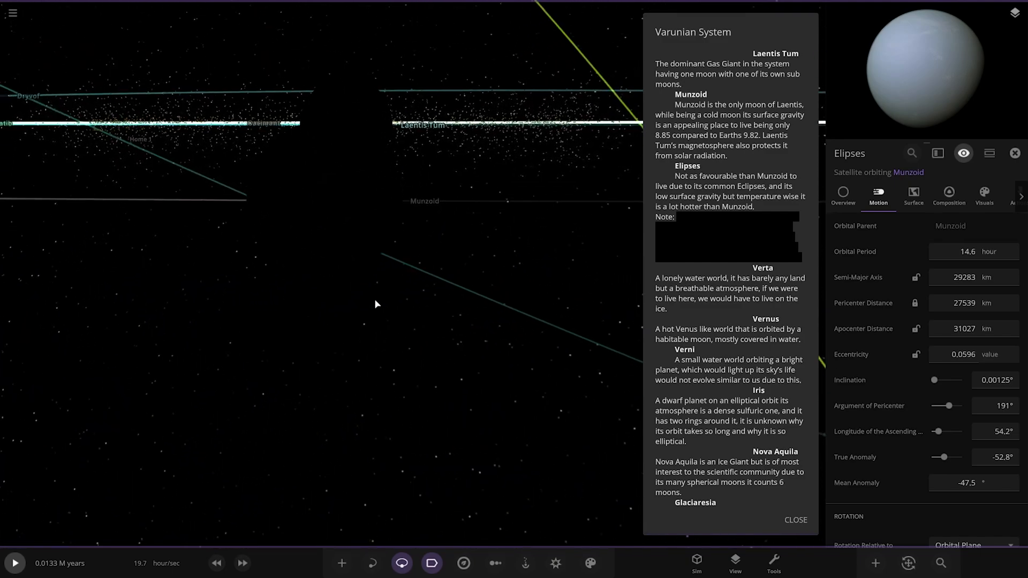
- Move the system description aside and return from the surface view to space
left_click_drag(943, 457, 950, 456)
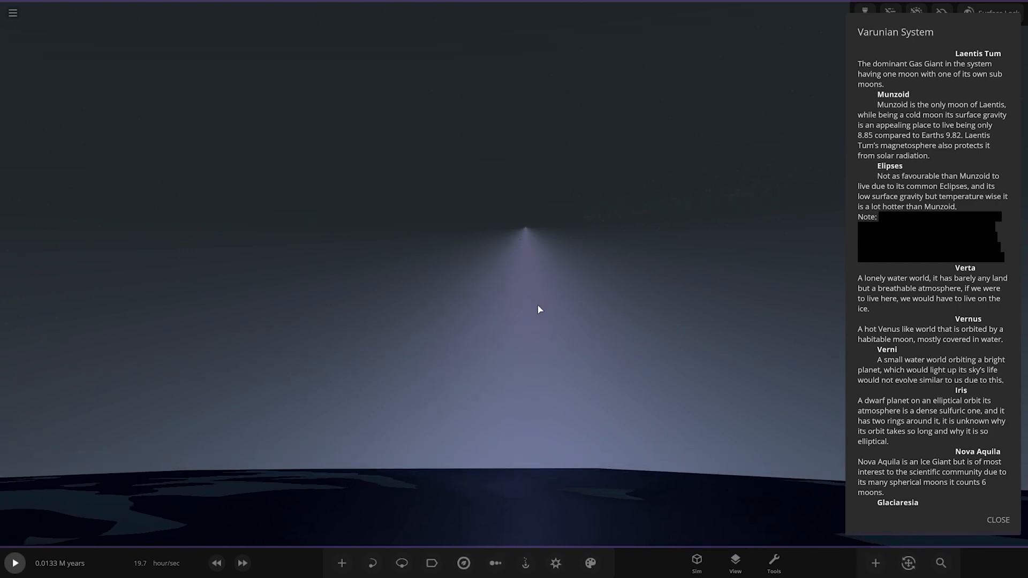
key("c")
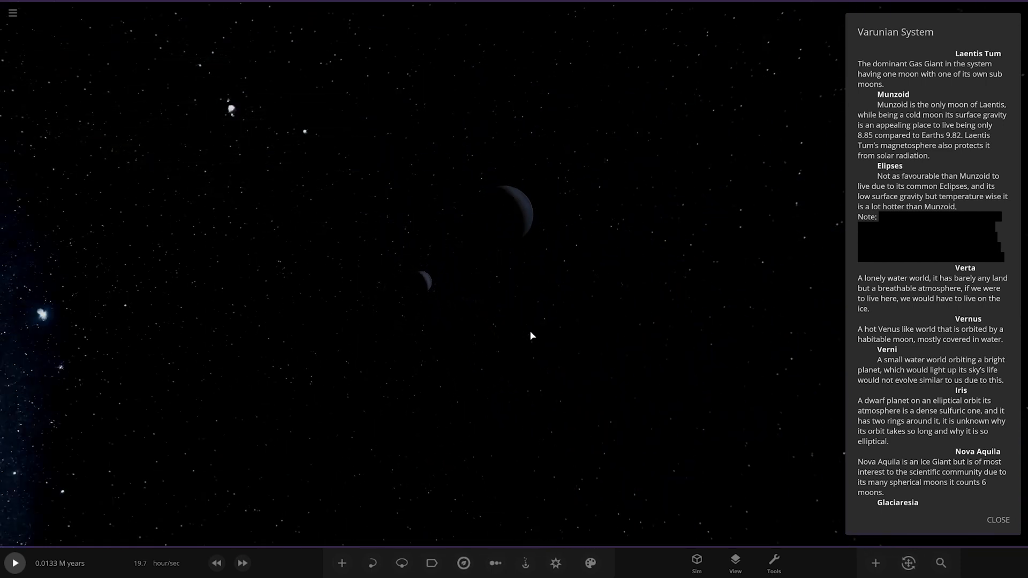
- Select the planet Verta and scroll through its Visuals layer settings
left_click(432, 563)
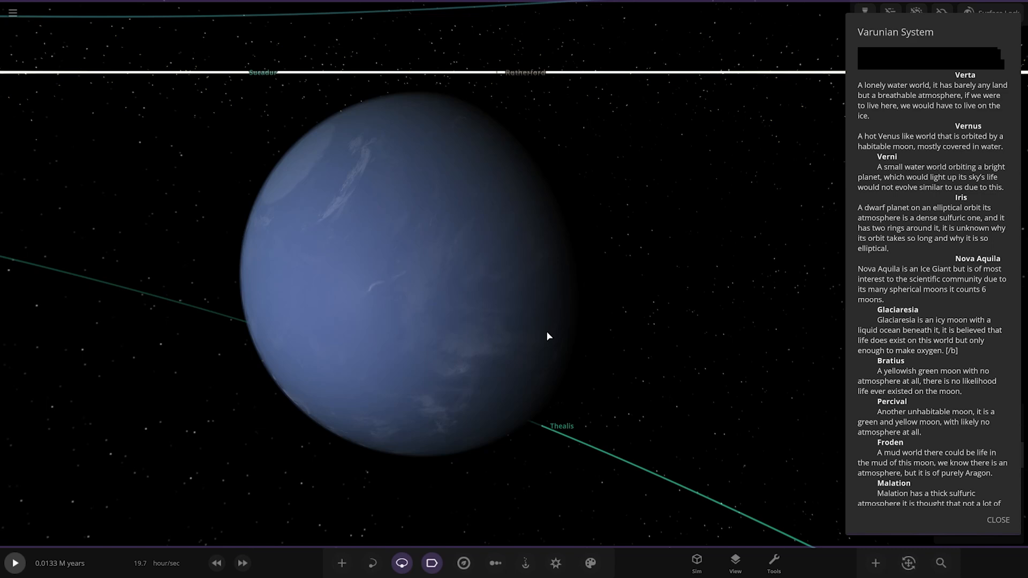
mouse_move(520, 275)
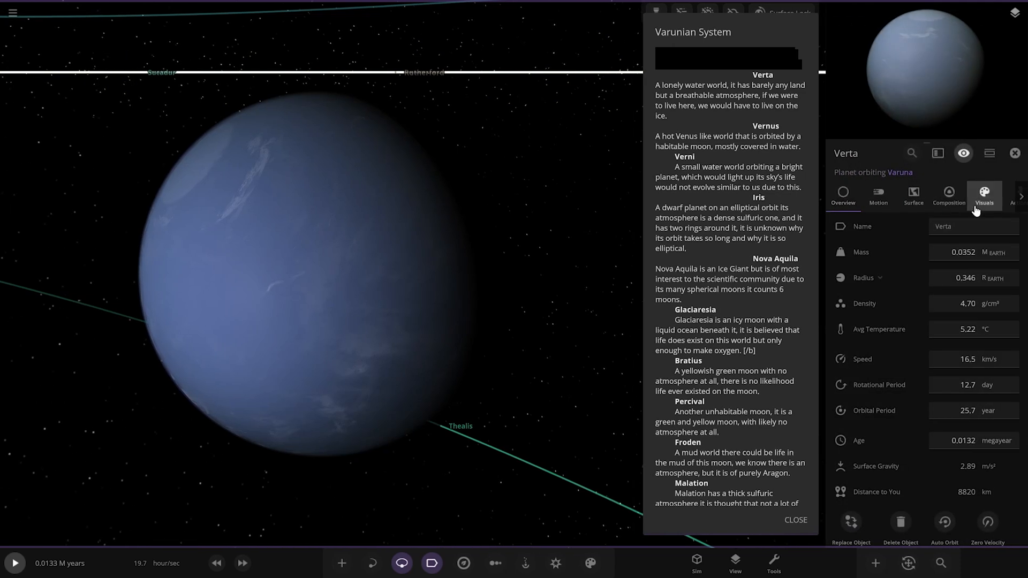
left_click(984, 196)
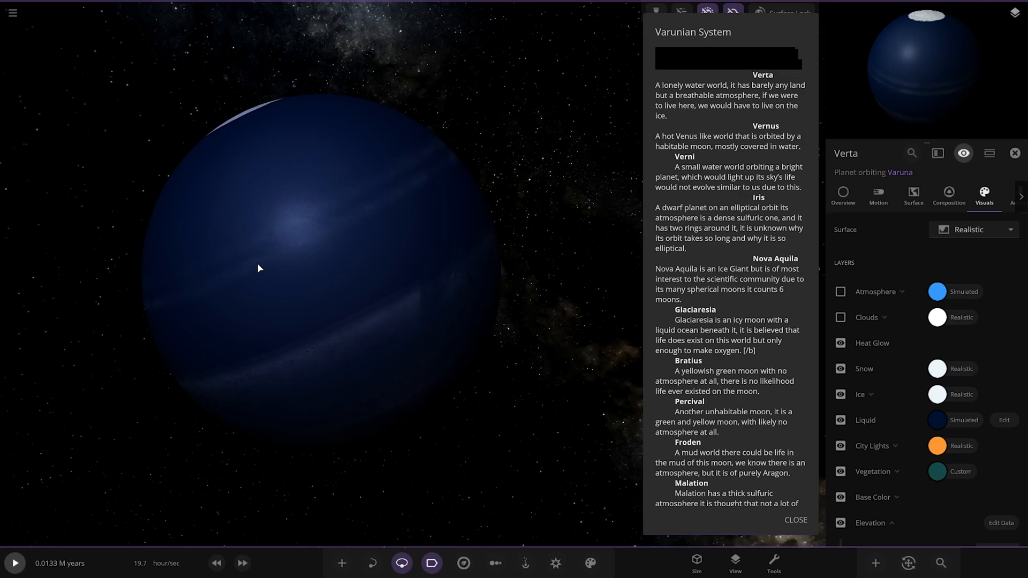
scroll("down", 3)
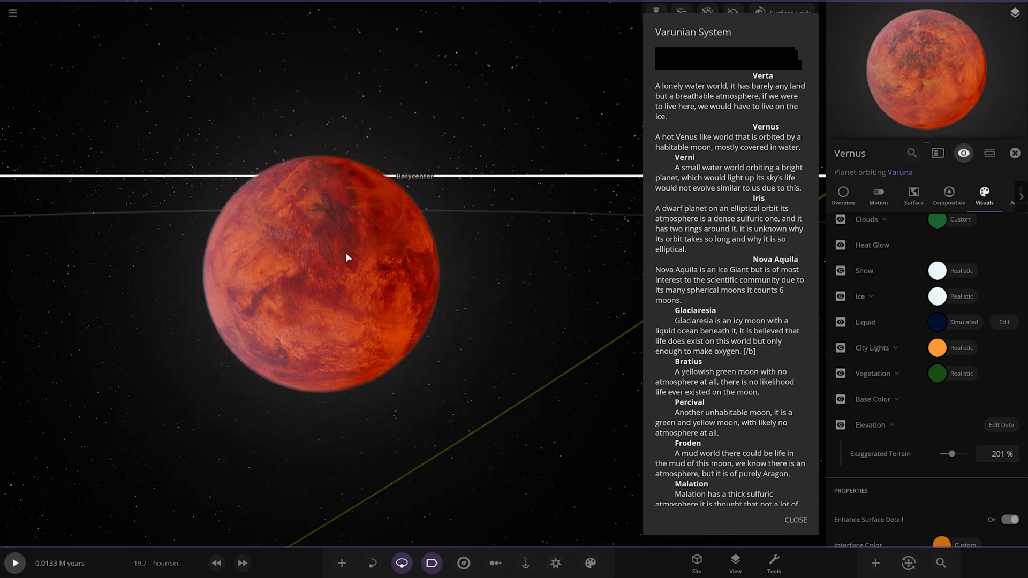
- Select Vernus' moon Verni and scroll its Visuals panel
left_click(469, 274)
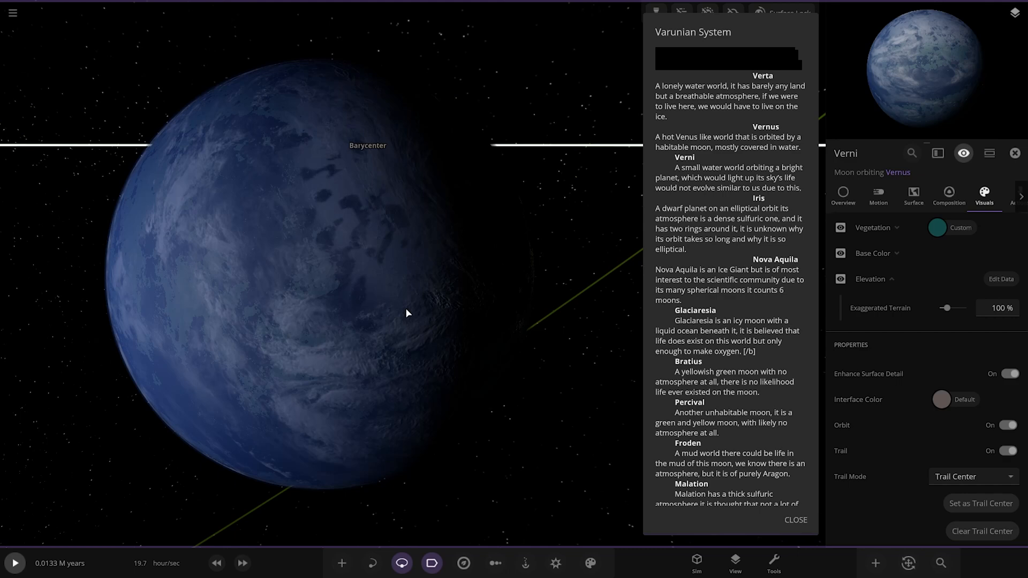
scroll("down", 3)
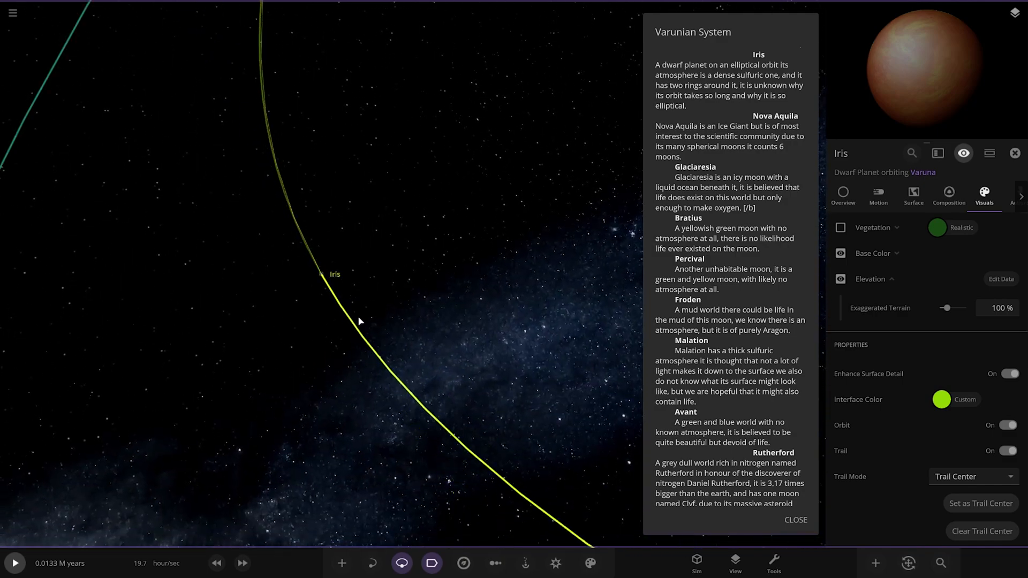
- Scroll the description window down to the Iris entry
scroll("down", 3)
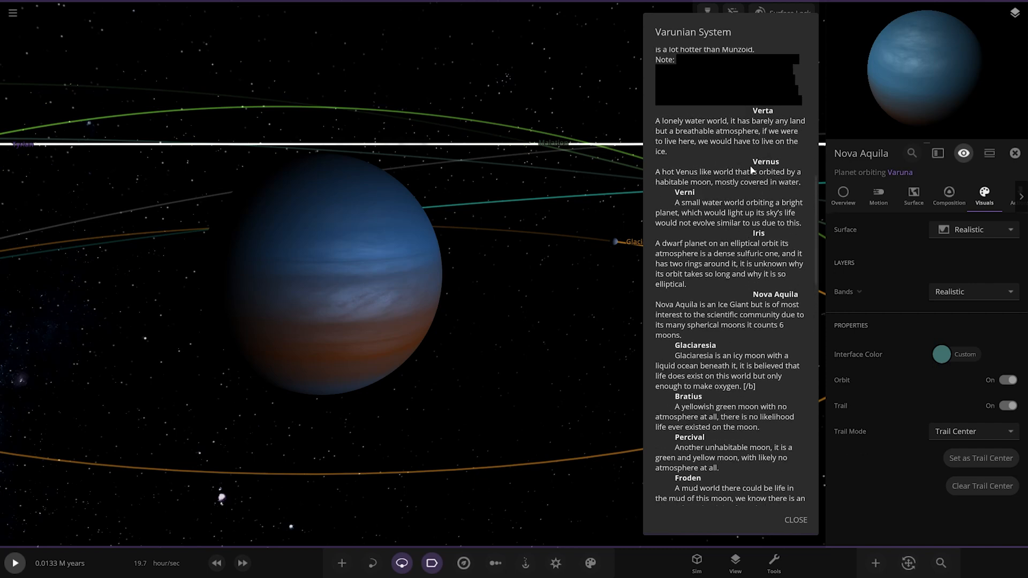
- Zoom out to show Bratius and the moons' orbits around Nova Aquila
scroll("down", 3)
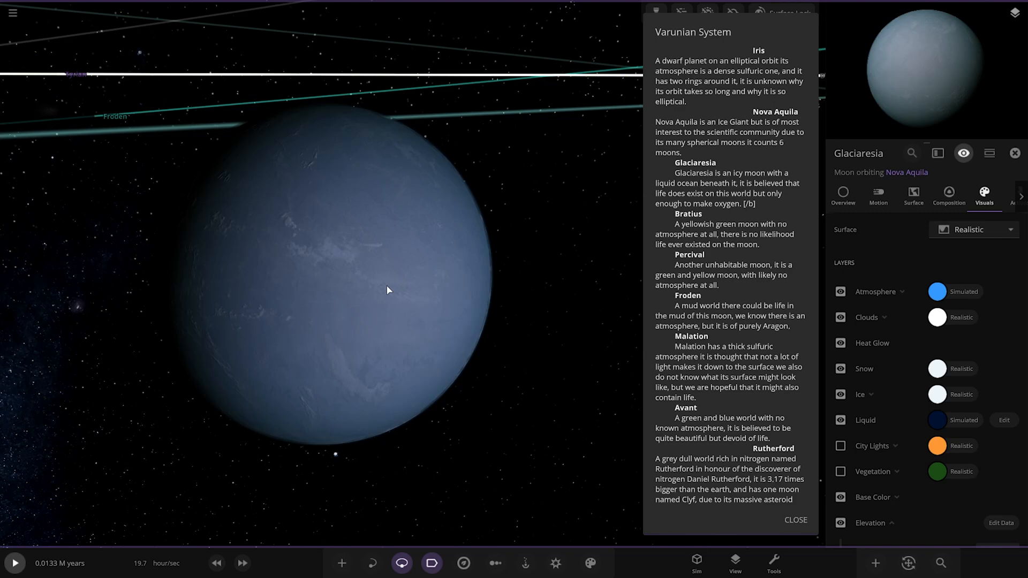
scroll("down", 3)
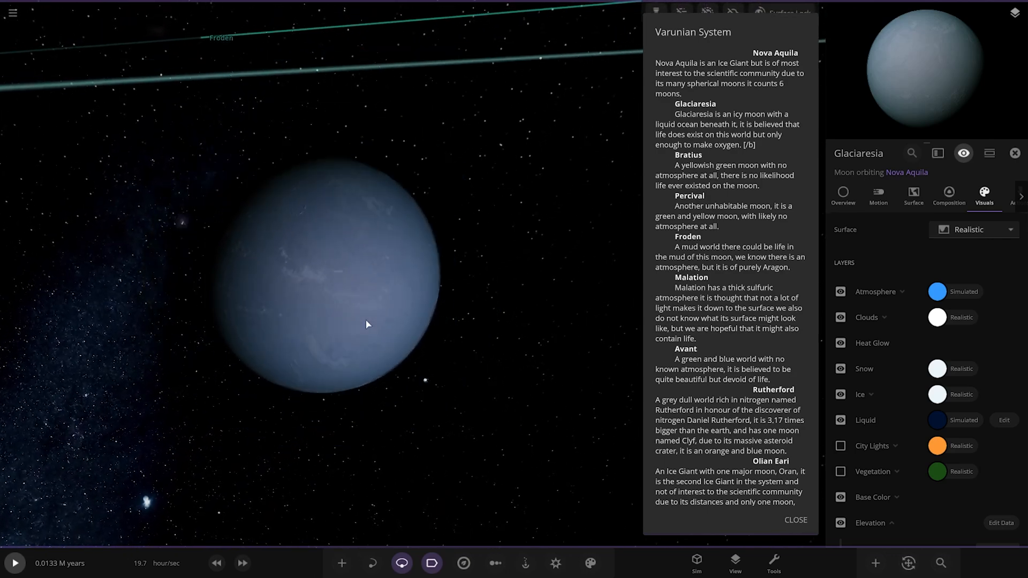
scroll("down", 3)
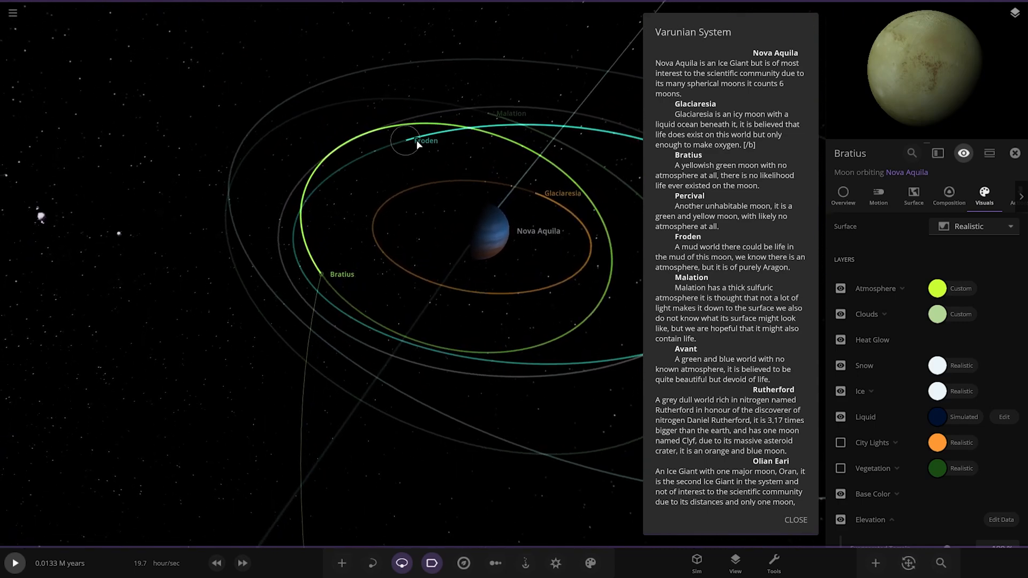
- Click through Nova Aquila's moons to select Avant
left_click(412, 140)
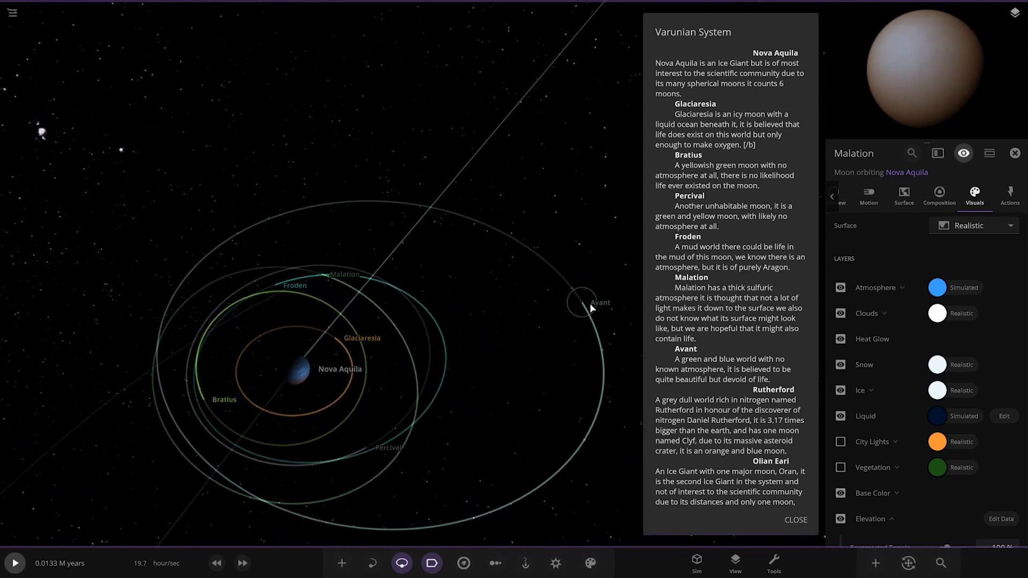
left_click(582, 304)
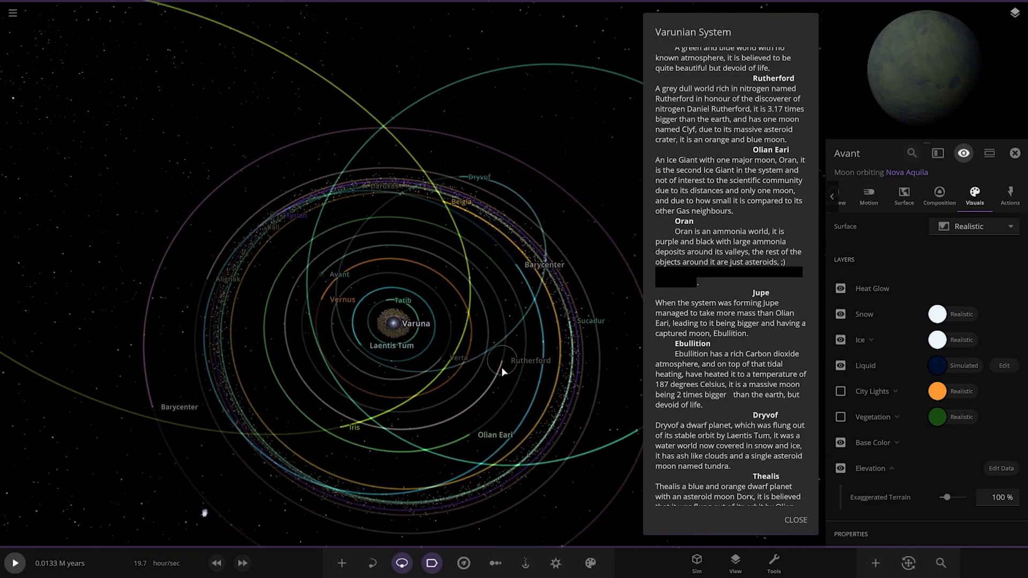
- Select the grey planet Rutherford in the system view
left_click(529, 360)
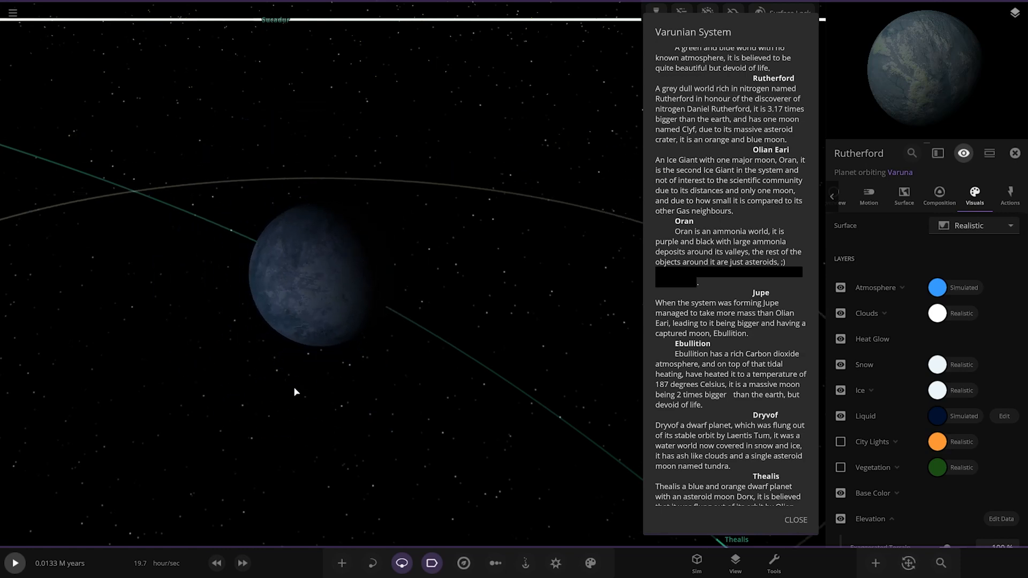
- Select the ice giant Olian Eari, showing its moons' orbits including Oran
left_click(316, 277)
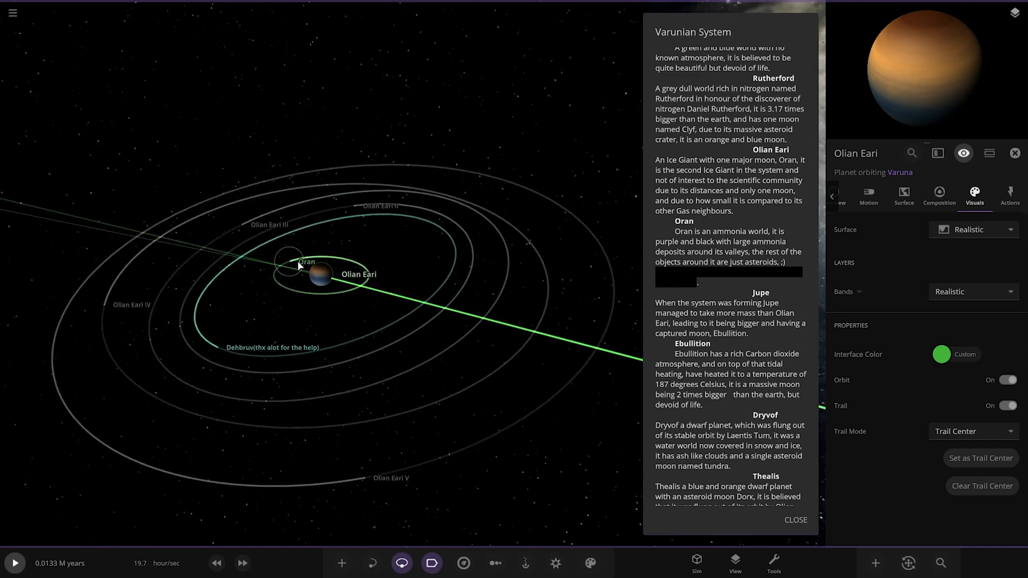
- Pick one of Olian Eari's moons, focusing Dehbruv / Olian Eari IV
left_click(302, 261)
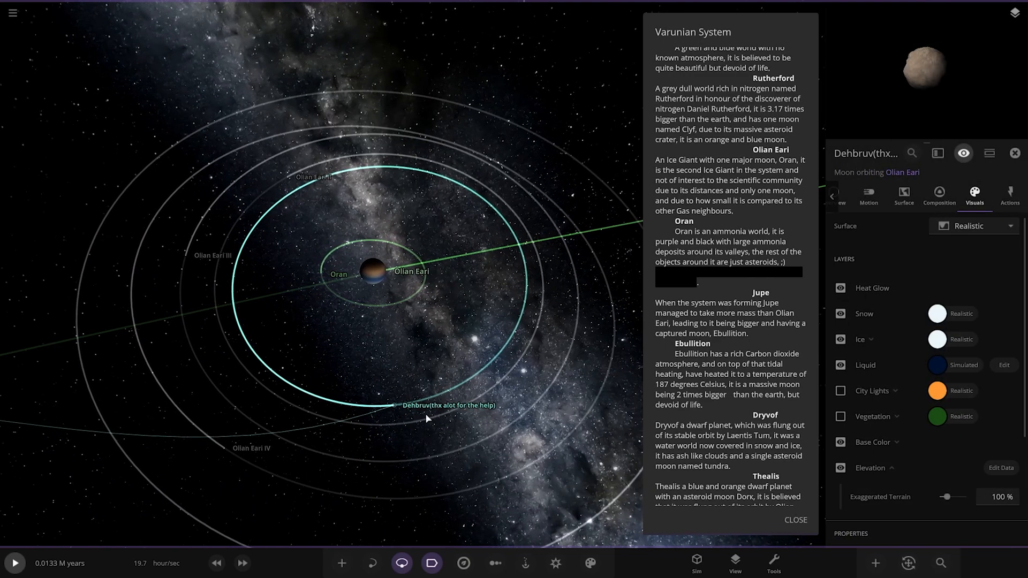
left_click(186, 256)
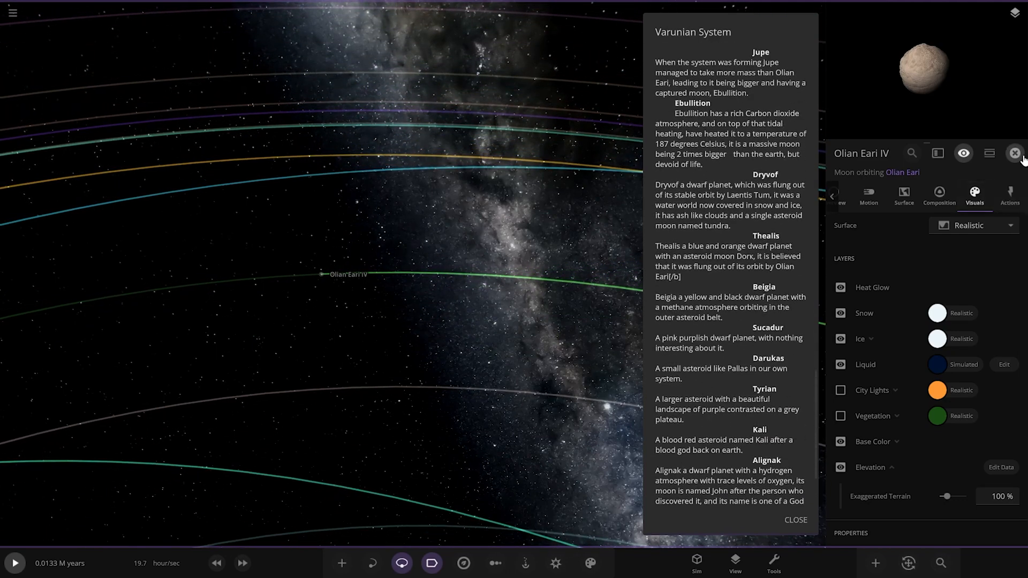
- Close the Olian Eari IV object panel, leaving the whole Varuna system in view
left_click(1014, 152)
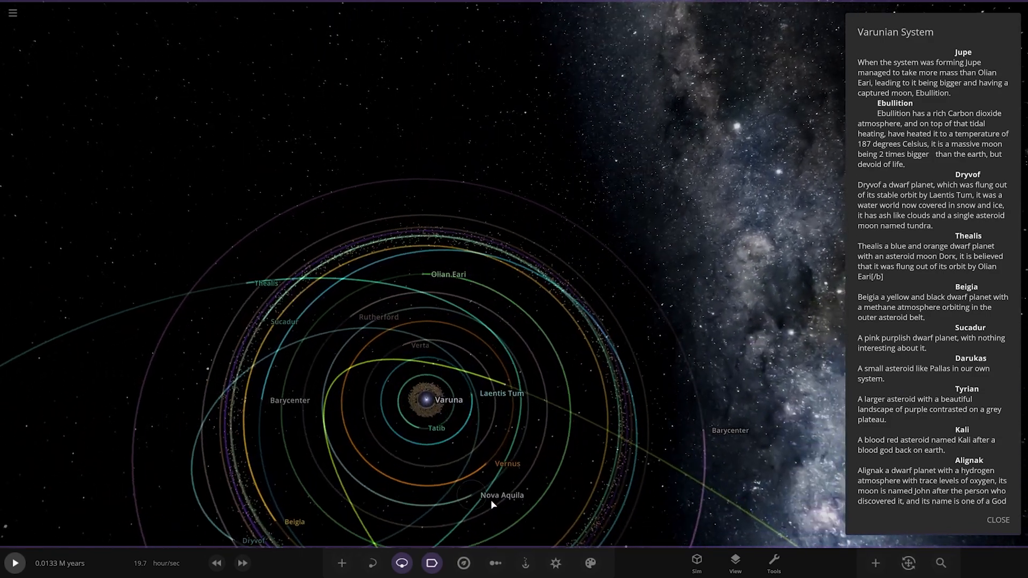
- Rotate the view of the Varuna system to a shifted angle near Ebullition's orbit
left_click_drag(494, 505, 523, 336)
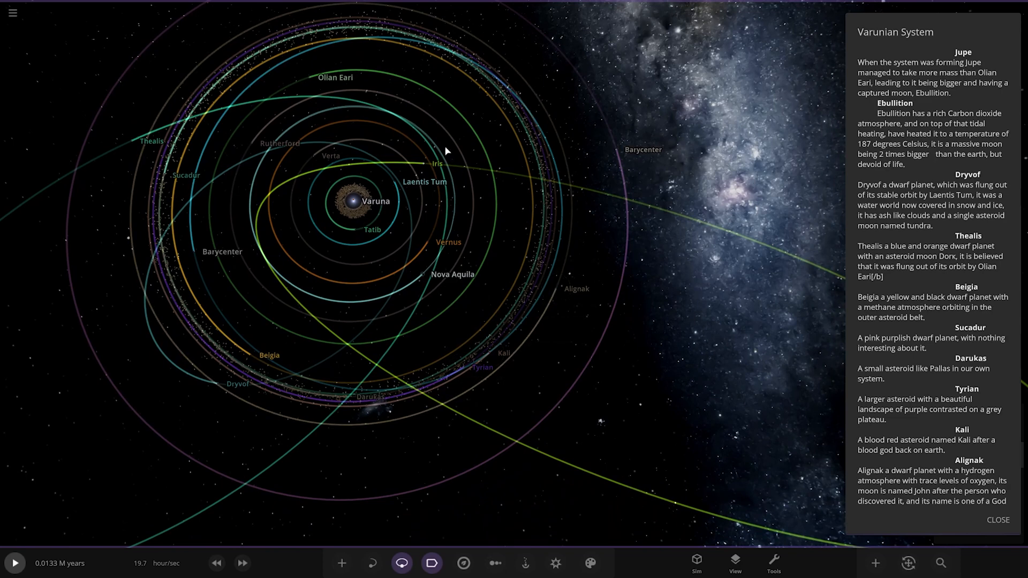
mouse_move(731, 99)
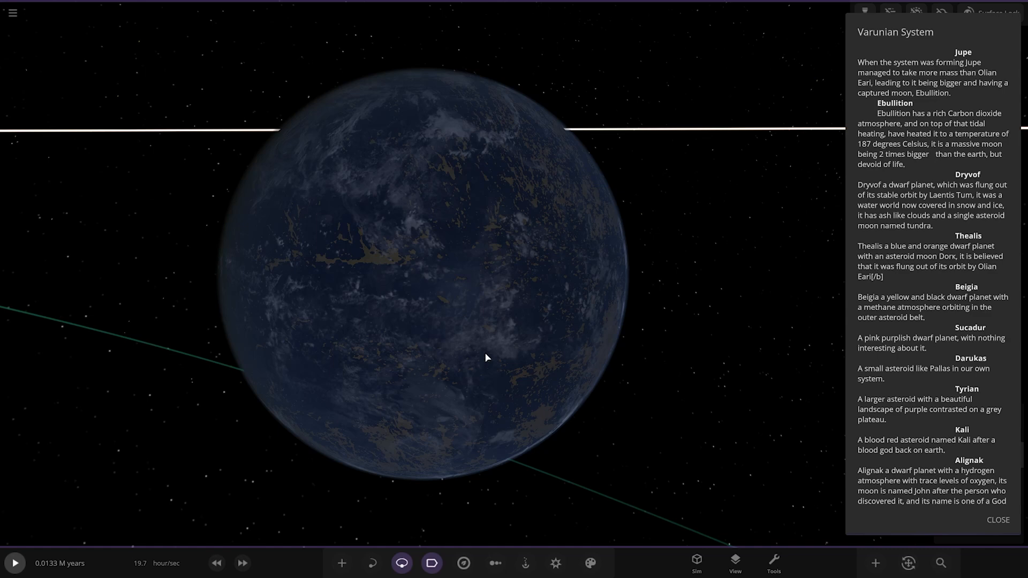
mouse_move(984, 317)
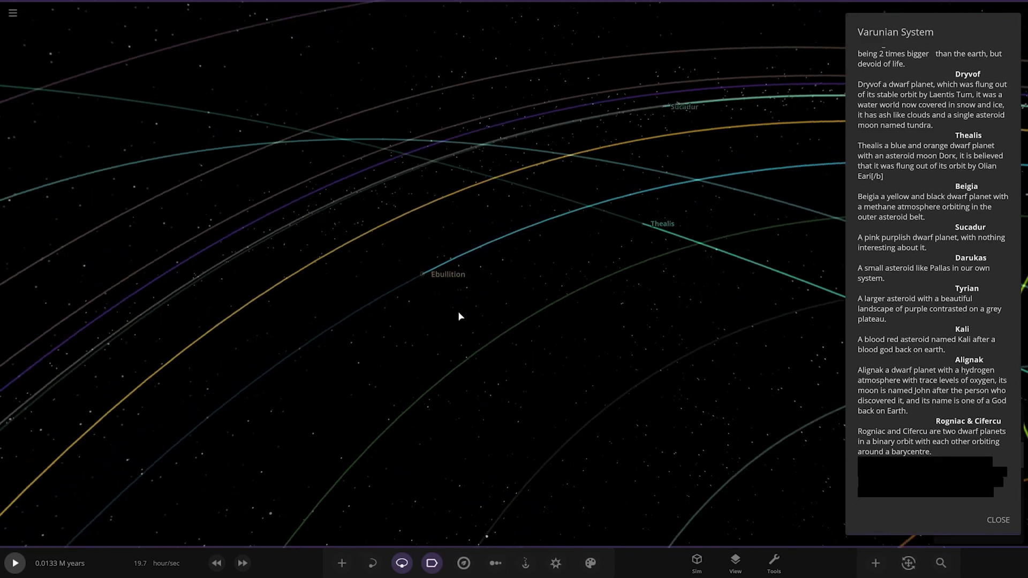
- Zoom out past Beigia, Tundra and the outer asteroid belt to the tilted system
scroll("down", 3)
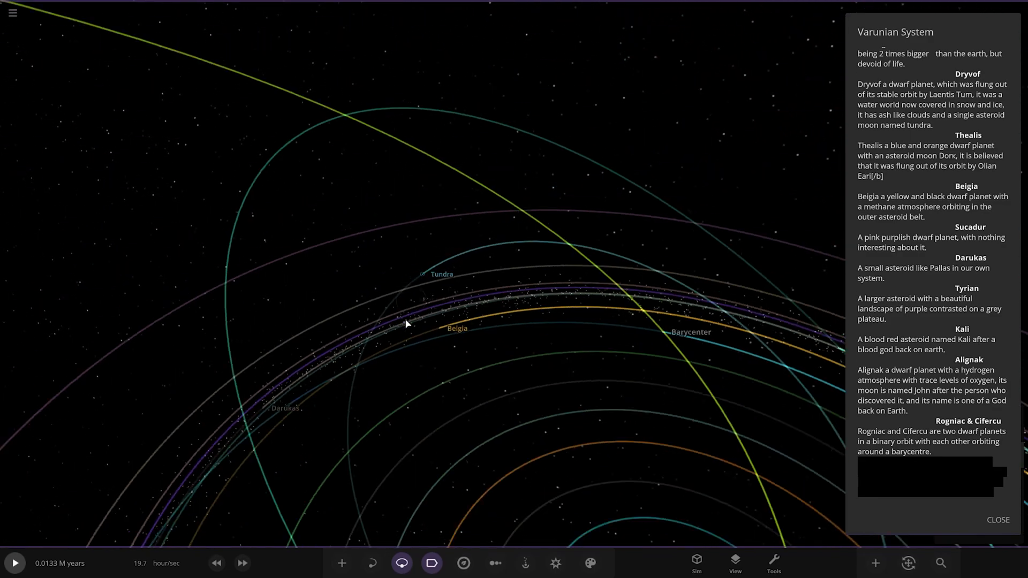
scroll("down", 3)
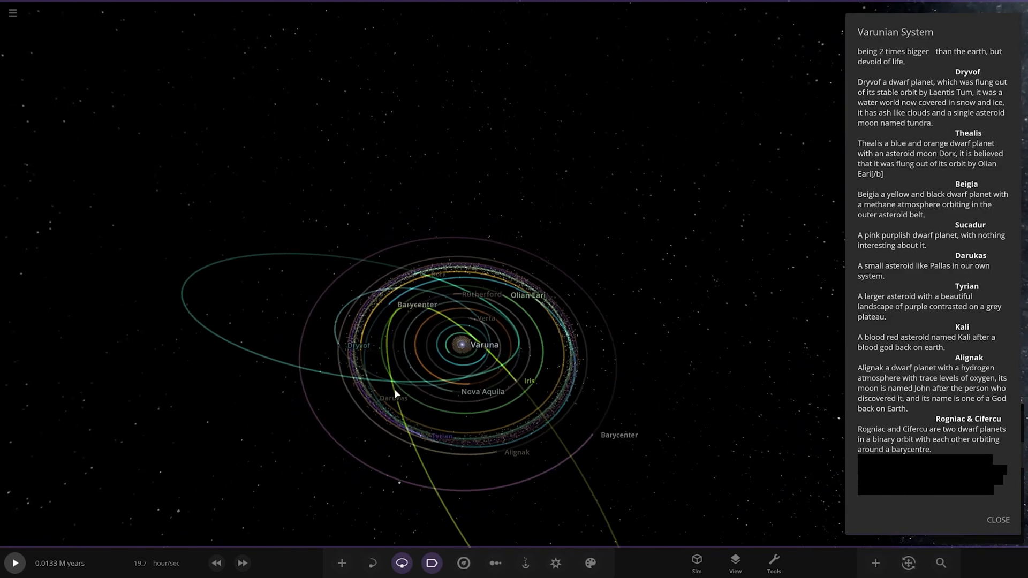
- Zoom in until the blood-red, cracked rocky world and its small moon fill the view
scroll("down", 3)
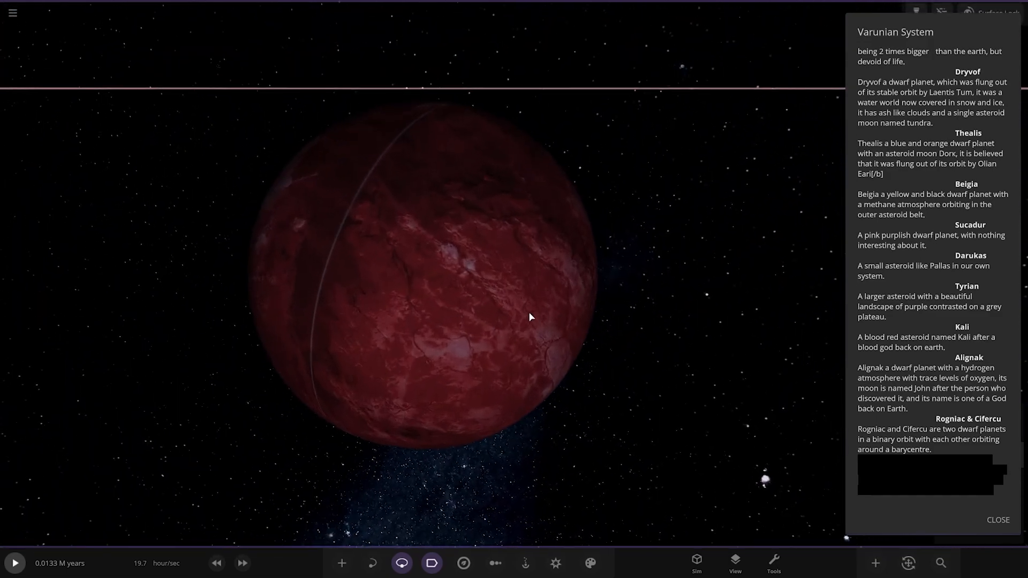
- Zoom from the red world to the dim dark planet near Rogniac's orbit
scroll("down", 3)
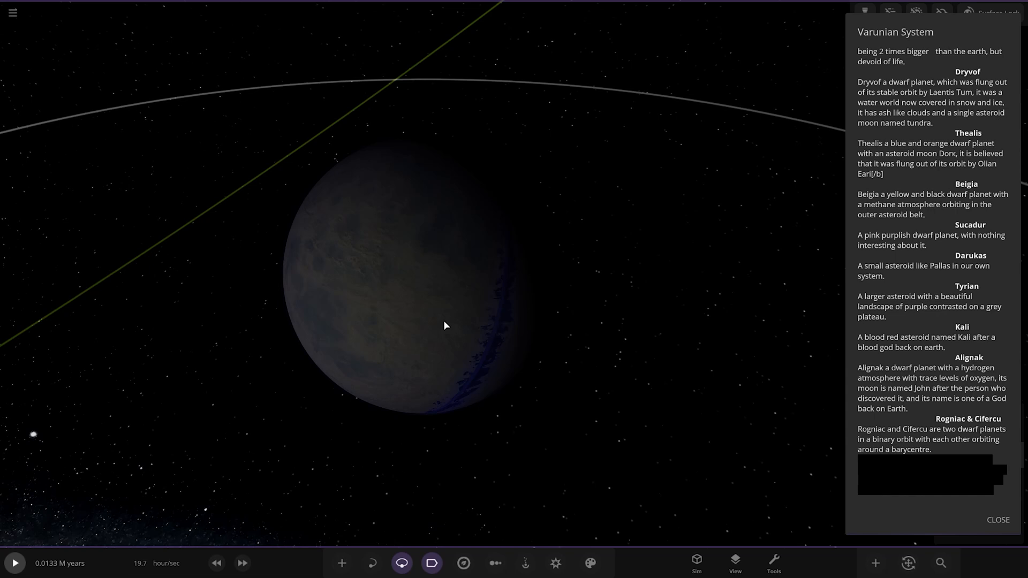
mouse_move(436, 330)
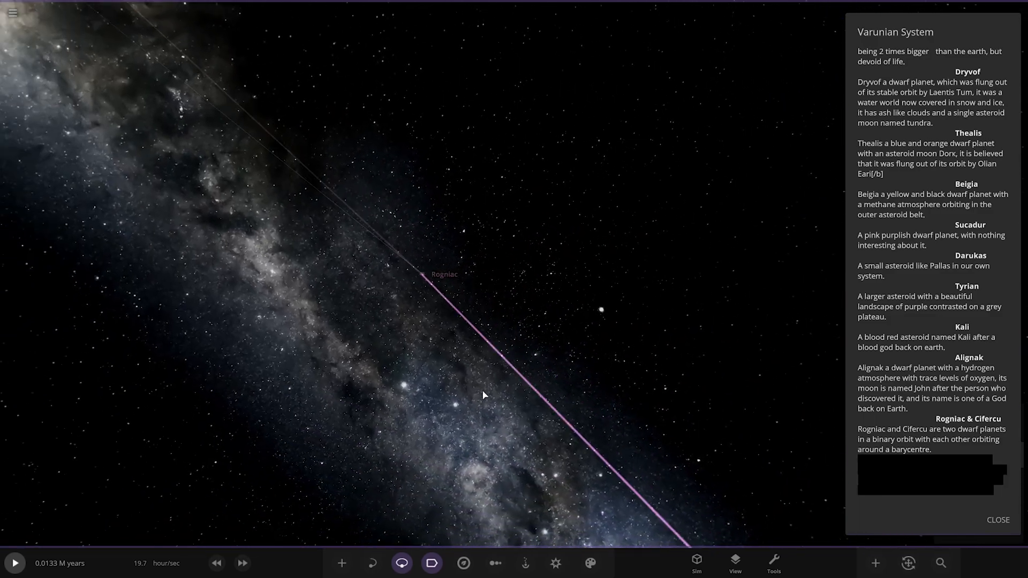
- Zoom far out until Varuna appears as a small distant point
scroll("down", 3)
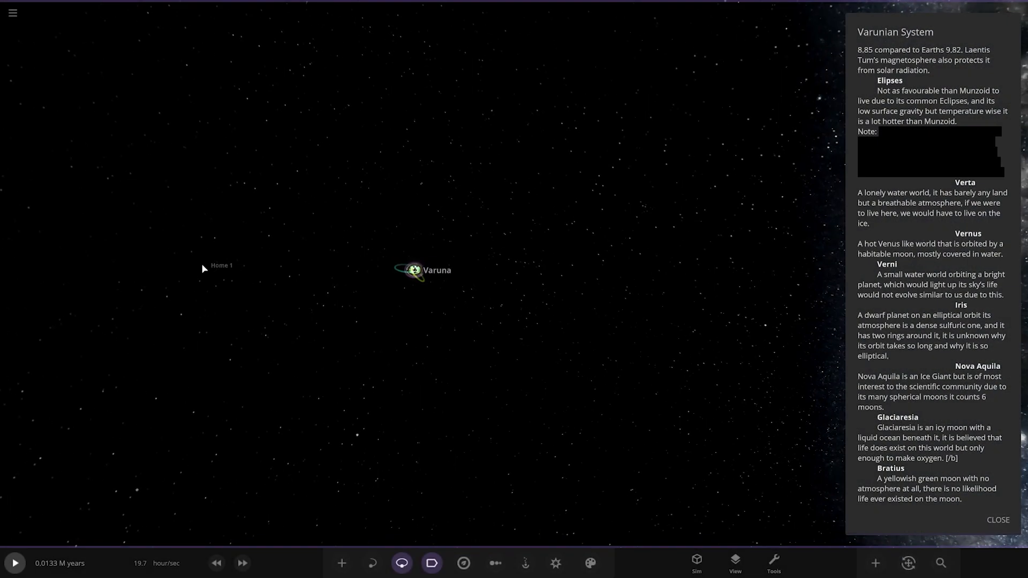
- Close the Varunian System notes and select the Home 1 satellite near distant Varuna
left_click(997, 520)
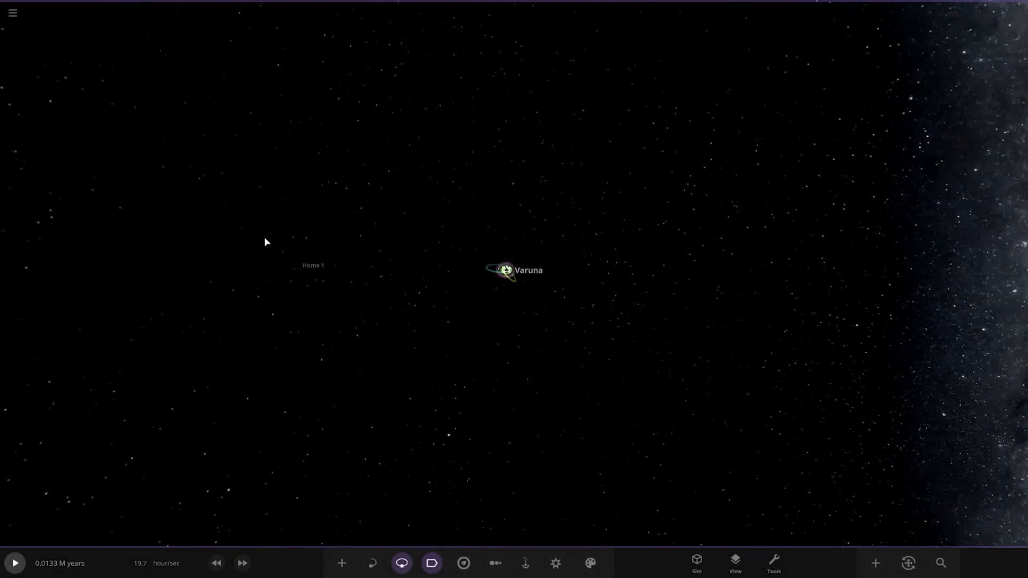
left_click(401, 563)
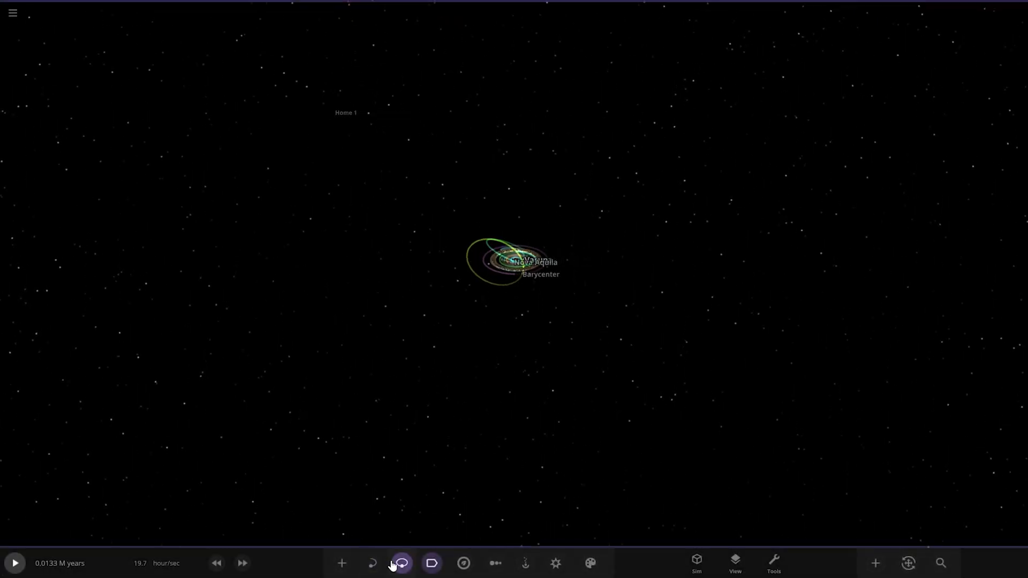
left_click(326, 111)
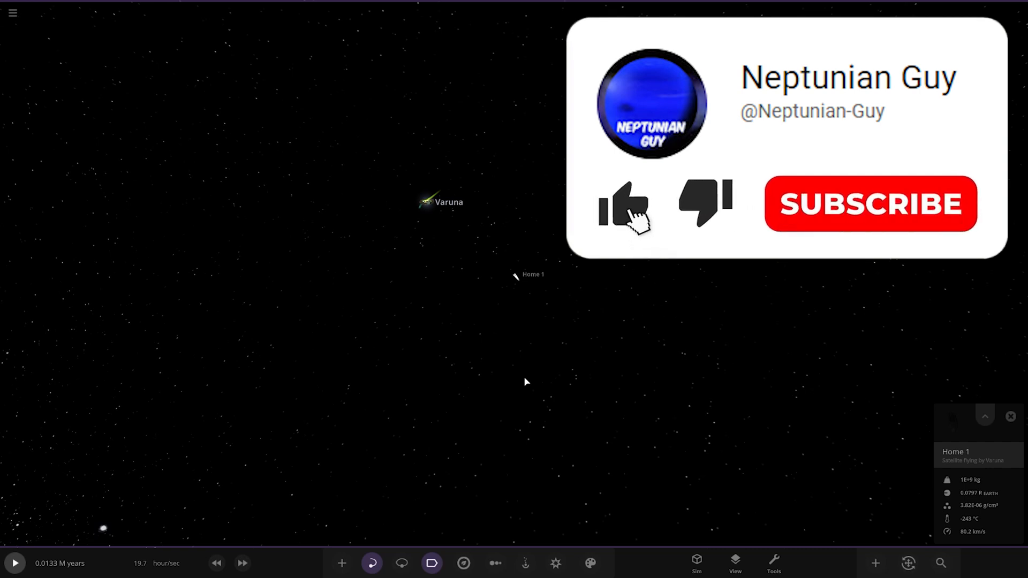
left_click(623, 204)
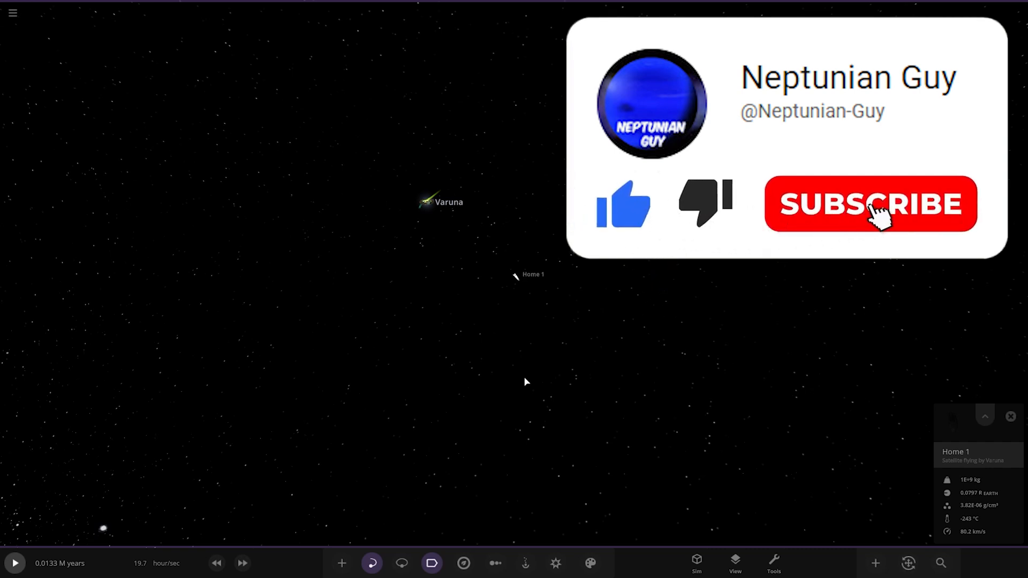
left_click(870, 204)
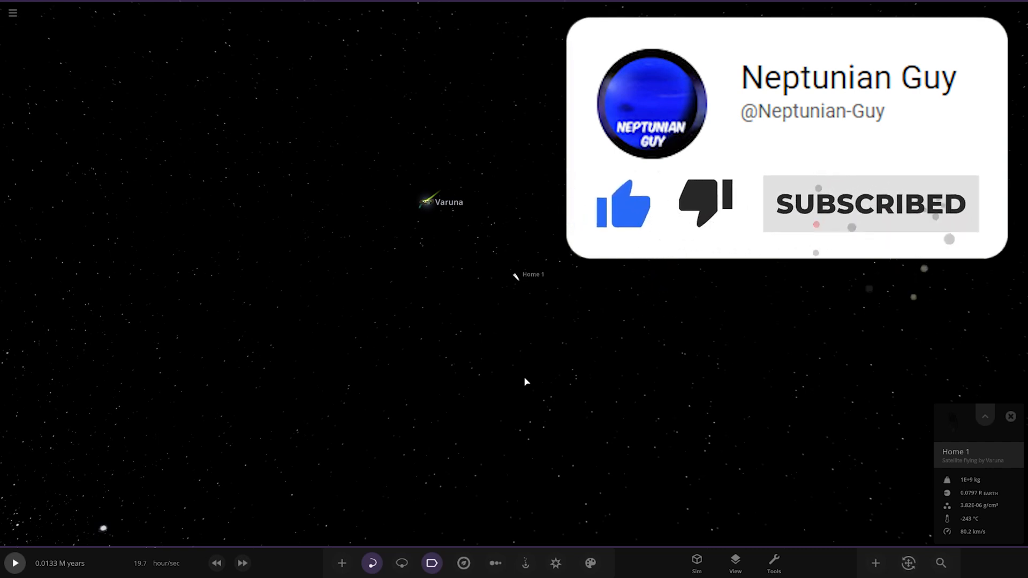